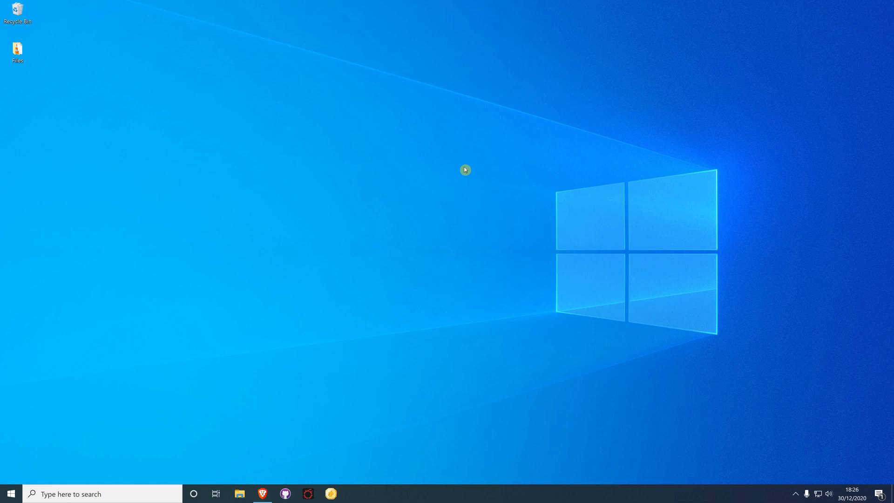
{"action": "mouse_move", "coordinate": [335, 252]}
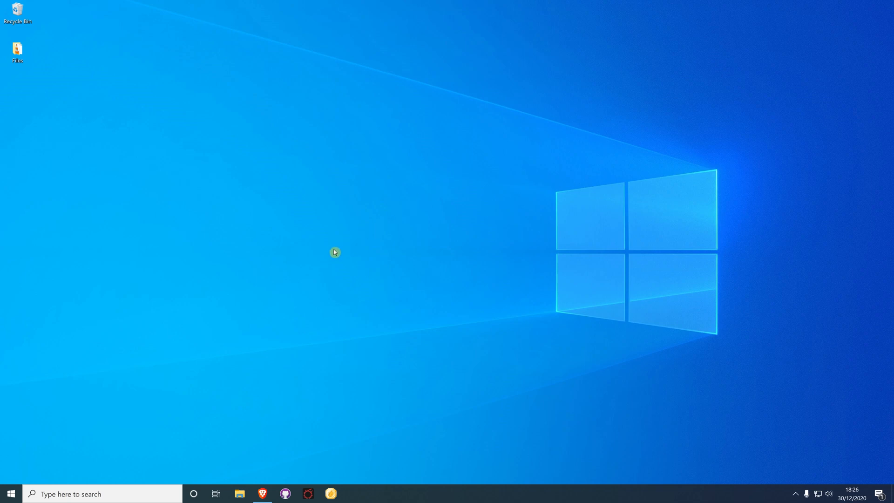
{"action": "mouse_move", "coordinate": [312, 287]}
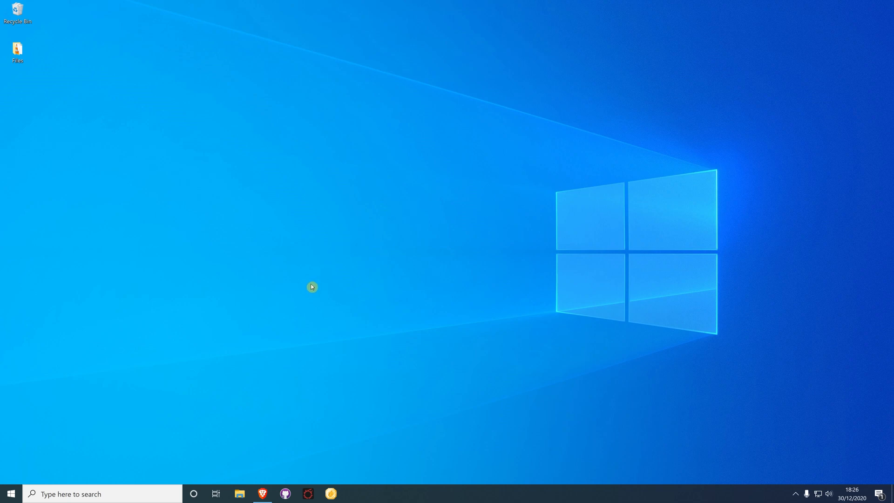
Open the browser on the Shopify store admin home page.
{"action": "left_click", "coordinate": [262, 494]}
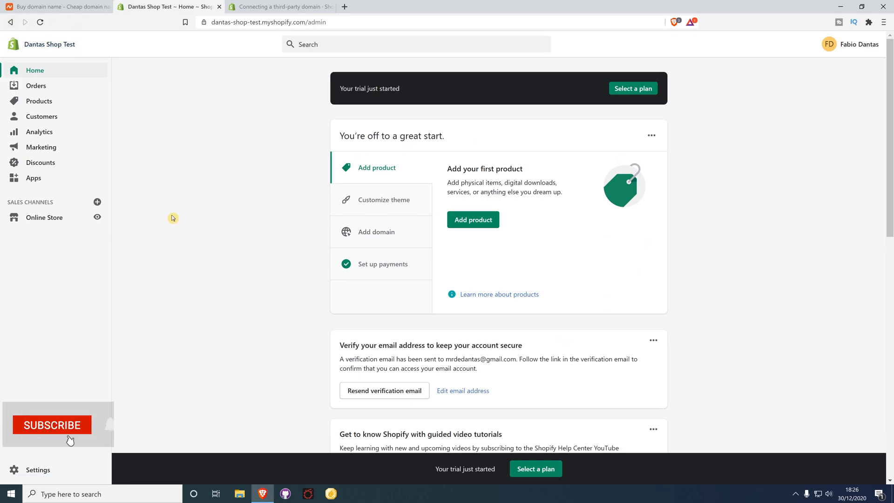
Go to Online Store > Domains and start connecting an existing domain.
{"action": "left_click", "coordinate": [52, 424]}
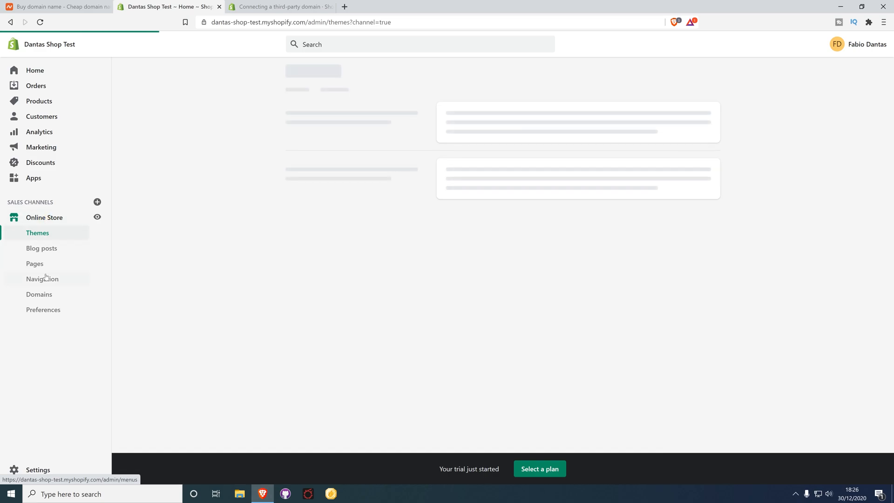
{"action": "left_click", "coordinate": [38, 295]}
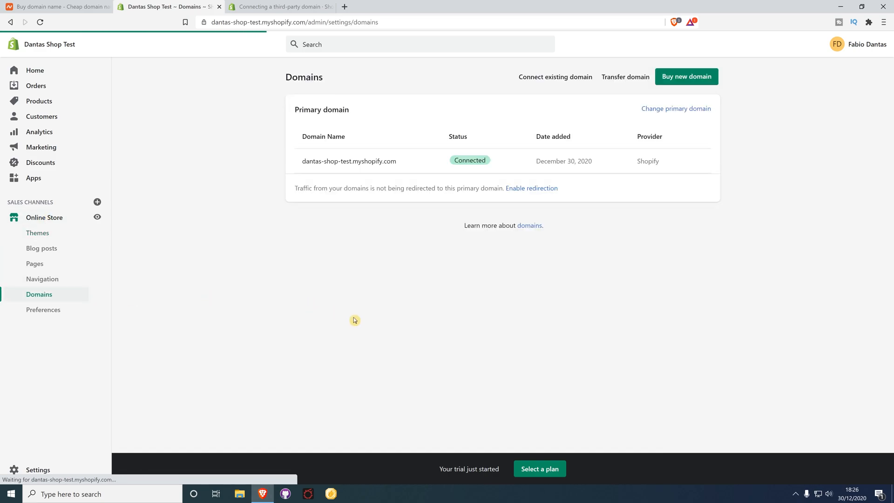
{"action": "mouse_move", "coordinate": [554, 77]}
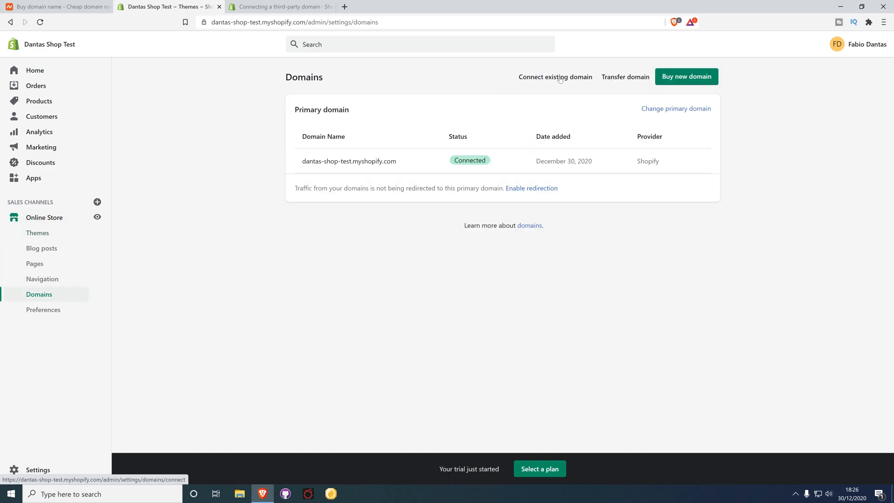
{"action": "left_click", "coordinate": [554, 77]}
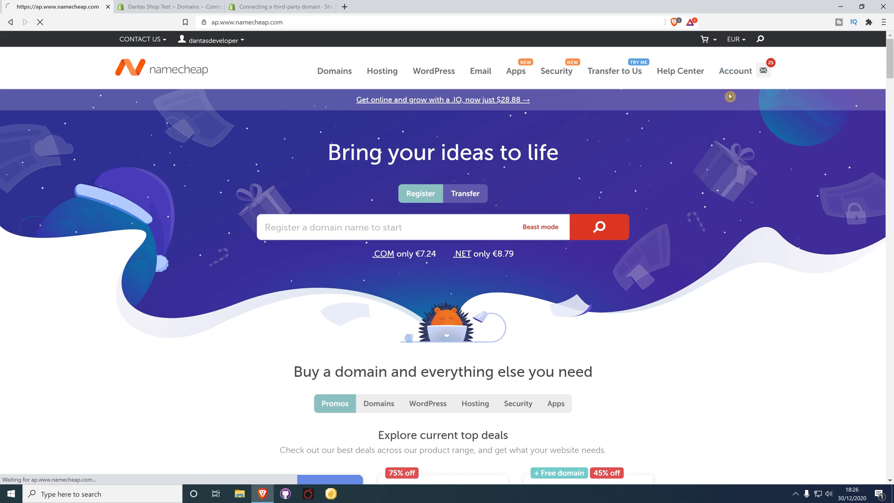
Open the Namecheap Domain List and copy the dantasshop.xyz name.
{"action": "left_click", "coordinate": [734, 70]}
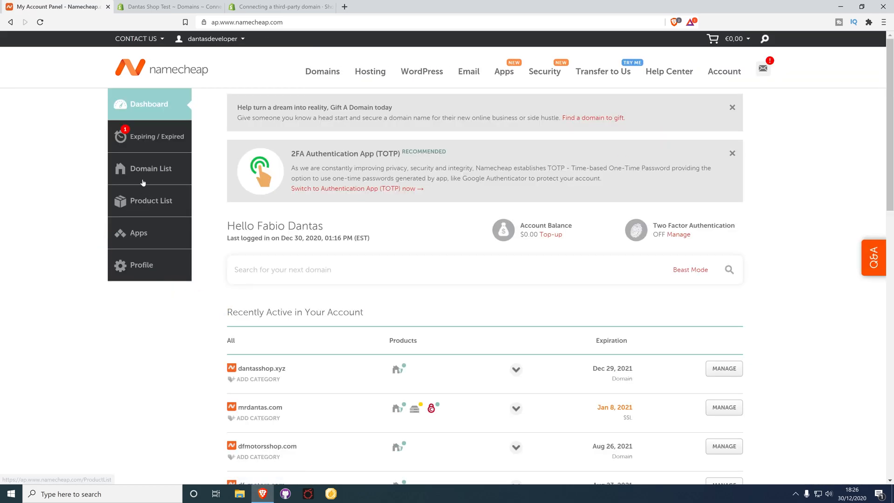
{"action": "left_click", "coordinate": [149, 168]}
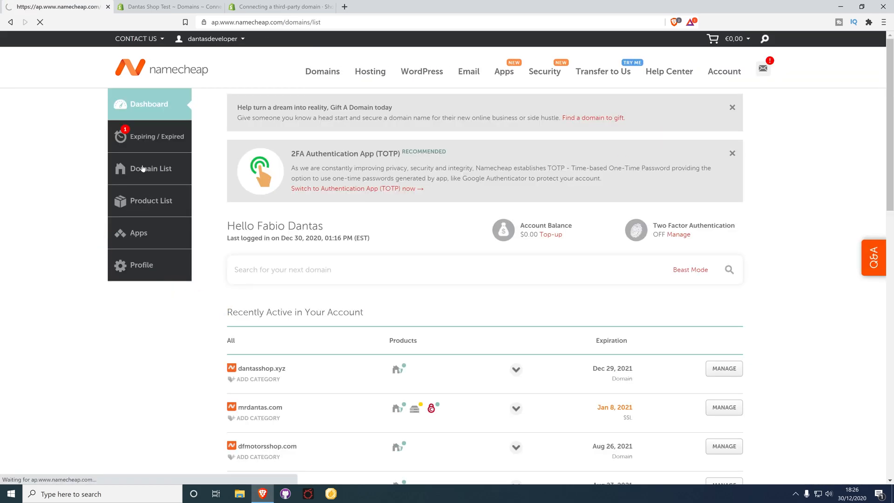
{"action": "left_click", "coordinate": [150, 168]}
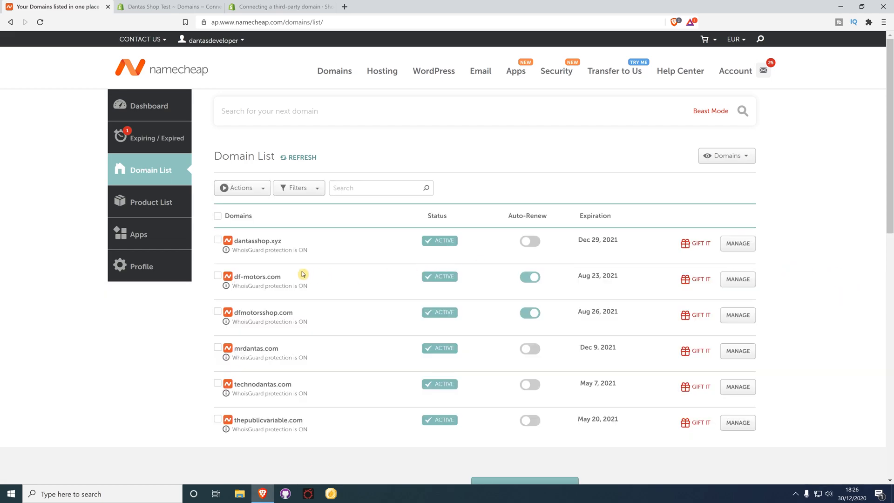
{"action": "mouse_move", "coordinate": [308, 250]}
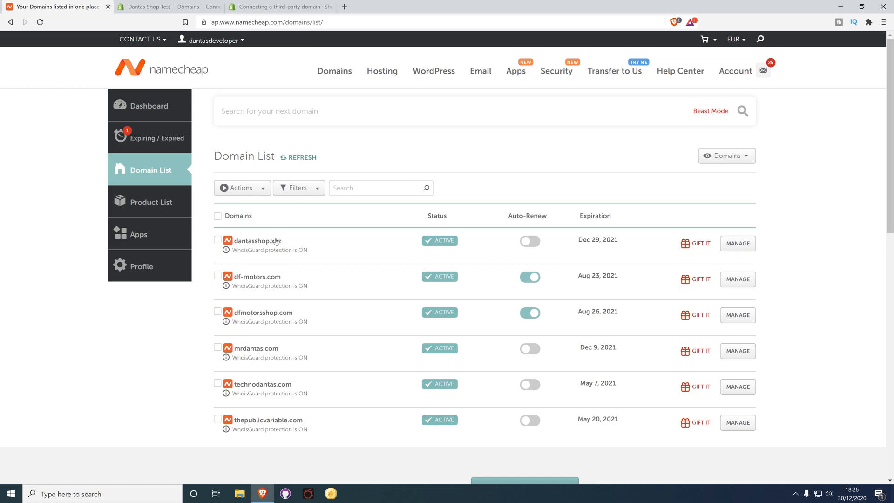
{"action": "double_click", "coordinate": [256, 240]}
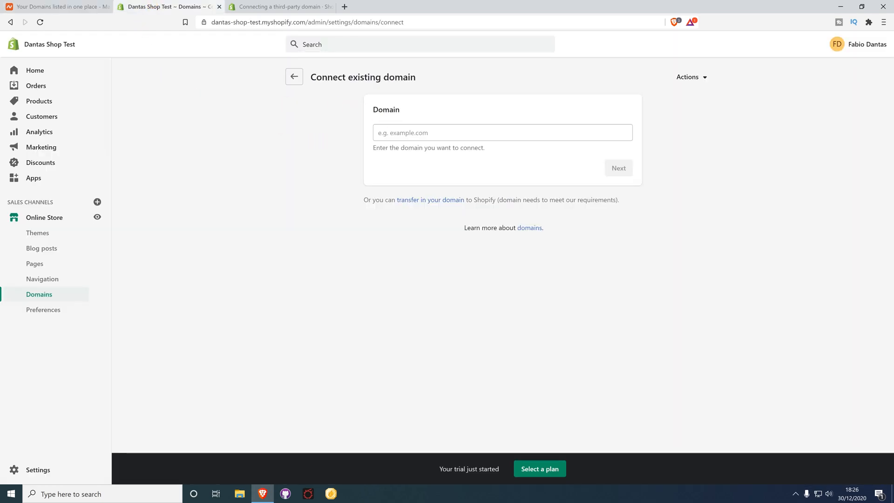
Enter dantasshop.xyz in Shopify's Domain field and submit it.
{"action": "type", "text": "dantasshop.xyz"}
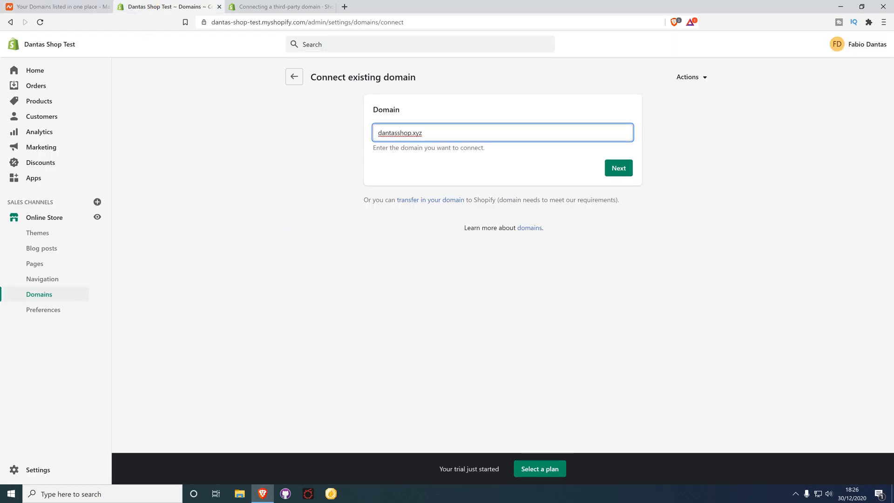
{"action": "left_click", "coordinate": [618, 168]}
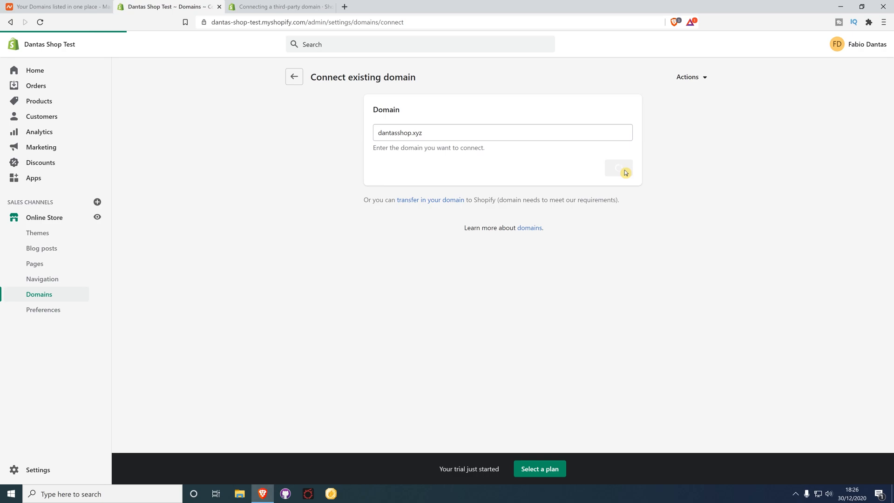
{"action": "left_click", "coordinate": [618, 168]}
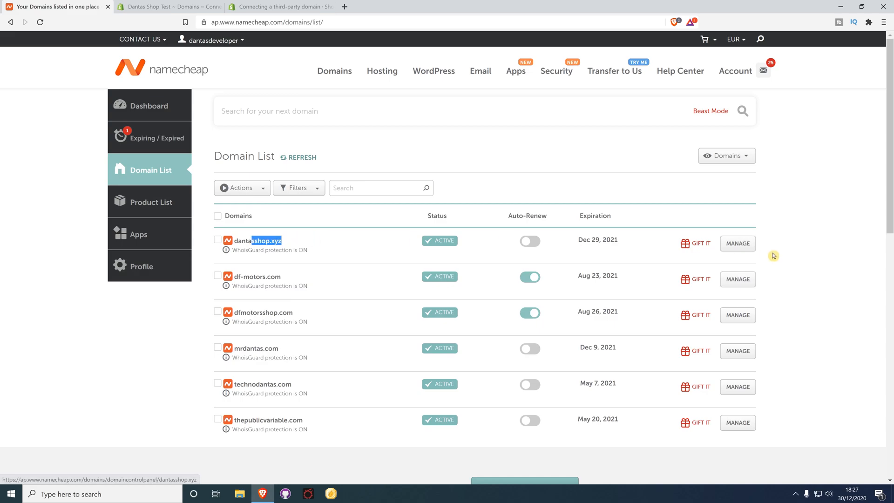
Open the Advanced DNS host records for dantasshop.xyz via Manage.
{"action": "left_click", "coordinate": [736, 243]}
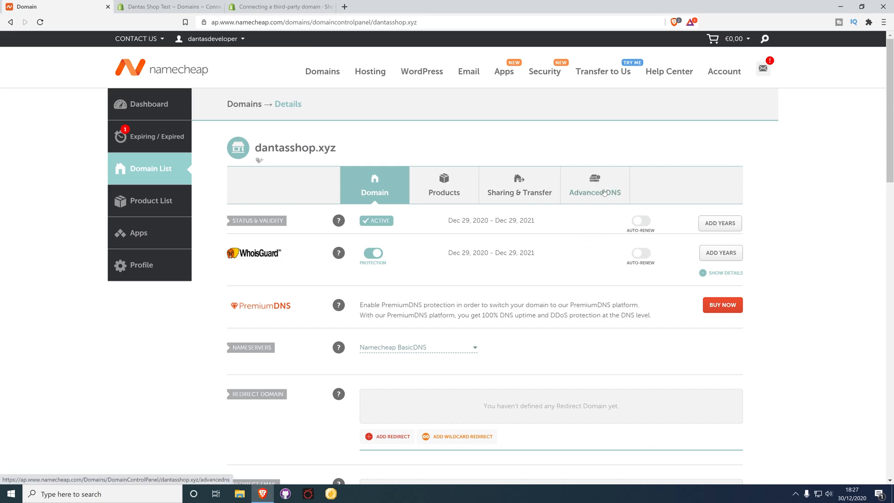
{"action": "left_click", "coordinate": [594, 185]}
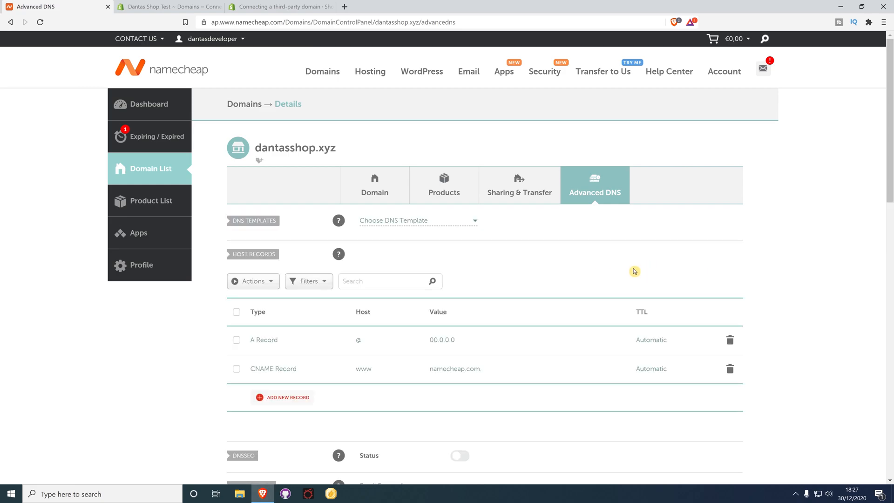
Delete the default A Record and CNAME Record from dantasshop.xyz.
{"action": "scroll", "scroll_direction": "down", "scroll_amount": 3}
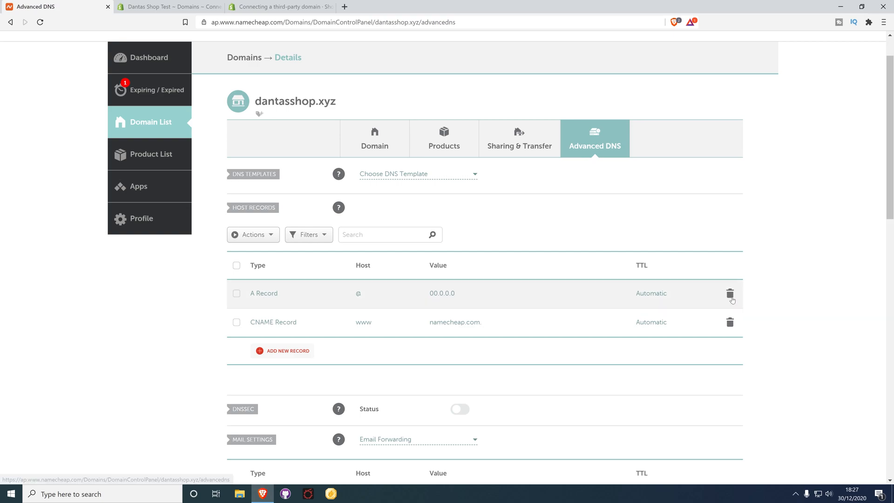
{"action": "left_click", "coordinate": [730, 294]}
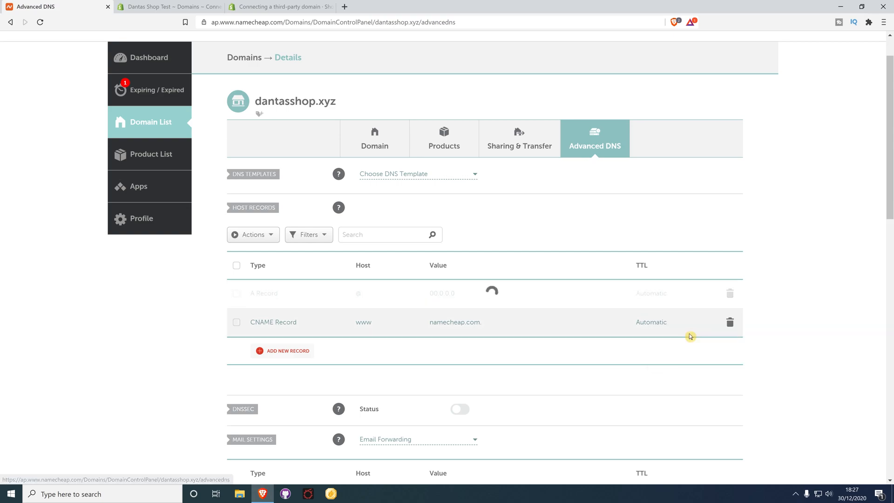
{"action": "left_click", "coordinate": [729, 293]}
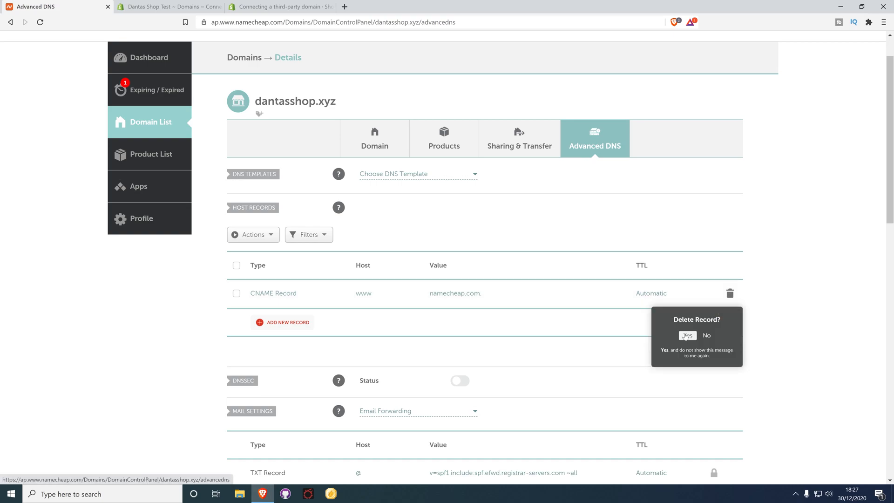
{"action": "left_click", "coordinate": [687, 335]}
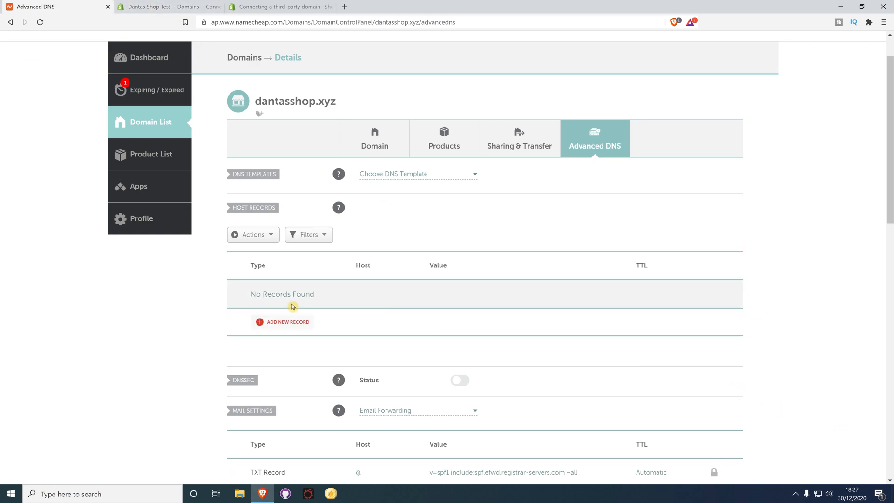
{"action": "left_click", "coordinate": [168, 6]}
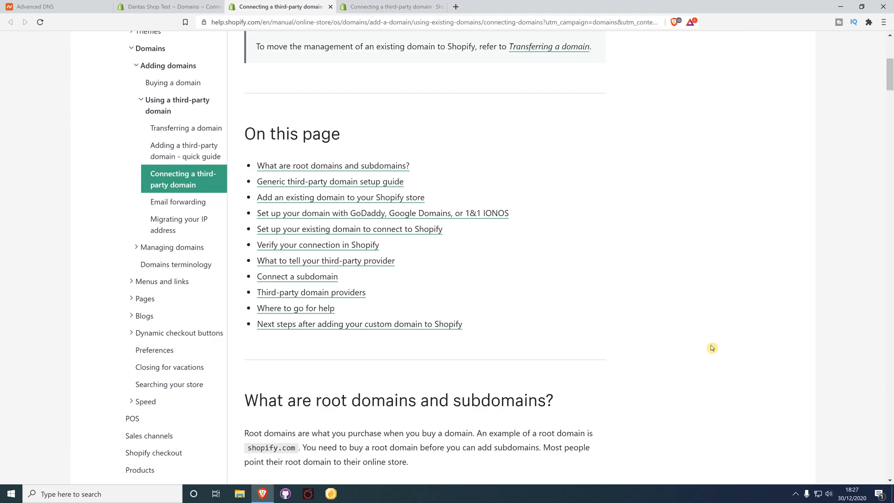
Read Shopify's manual steps: A record 23.227.38.65, CNAME shops.myshopify.com.
{"action": "scroll", "scroll_direction": "down", "scroll_amount": 3}
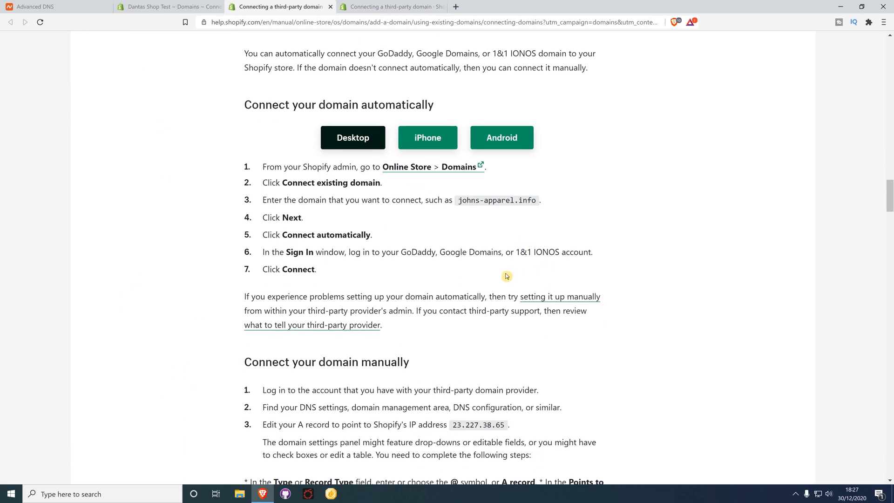
{"action": "scroll", "scroll_direction": "down", "scroll_amount": 3}
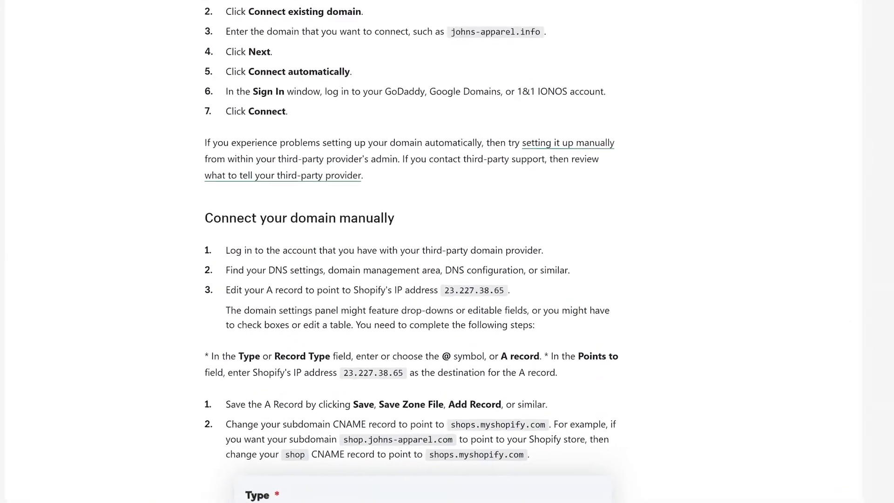
{"action": "scroll", "scroll_direction": "down", "scroll_amount": 3}
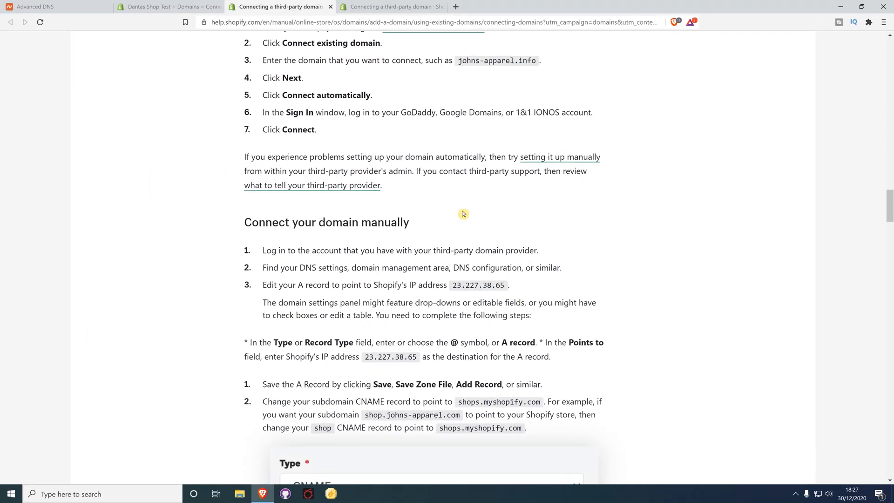
{"action": "left_click", "coordinate": [51, 6]}
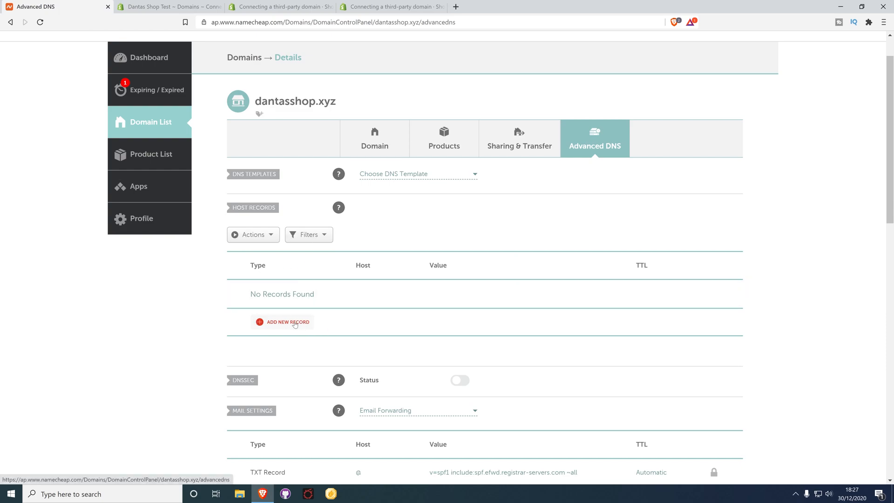
Create and save an A Record with host @ and IP 23.227.38.65.
{"action": "left_click", "coordinate": [289, 322]}
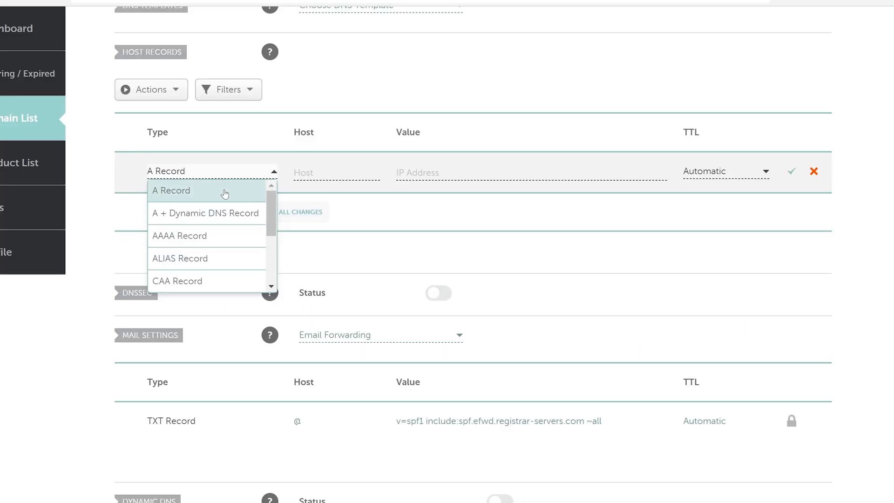
{"action": "left_click", "coordinate": [170, 190]}
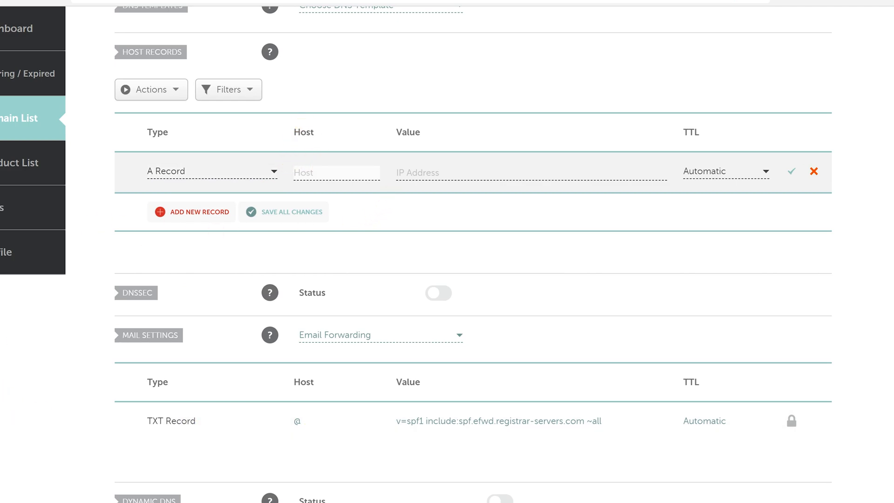
{"action": "type", "text": "@"}
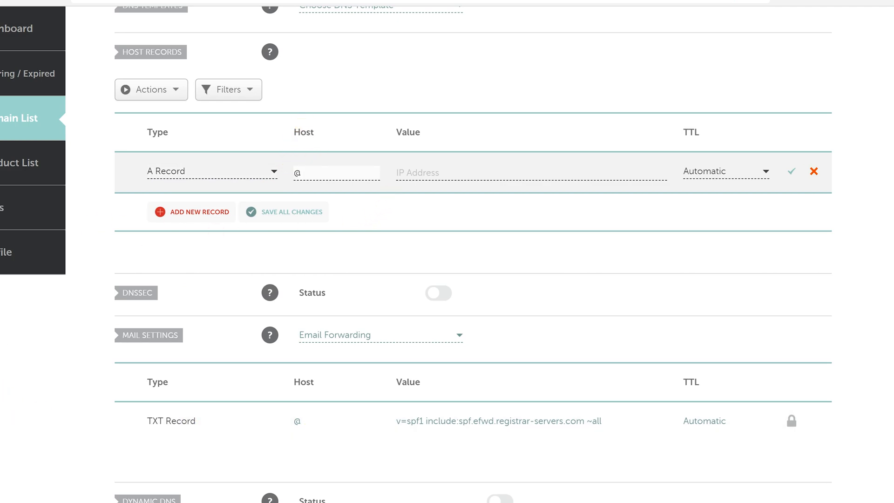
{"action": "type", "text": "23.227.38.65"}
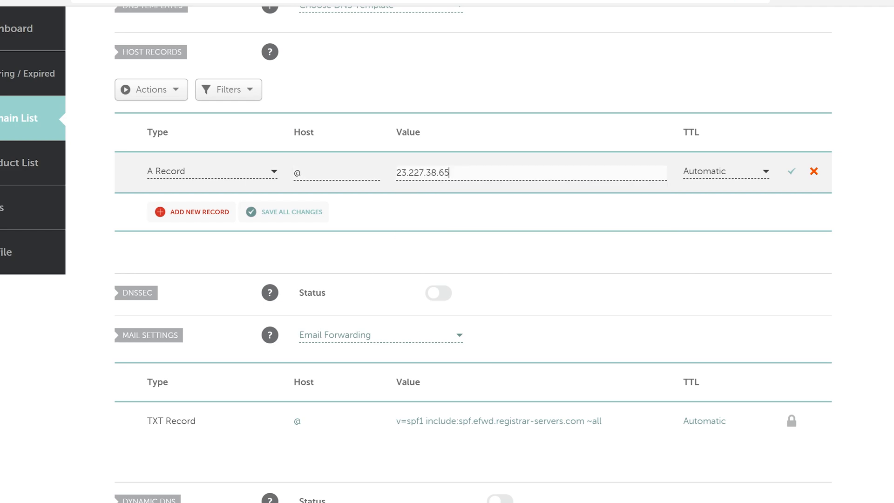
{"action": "mouse_move", "coordinate": [767, 190]}
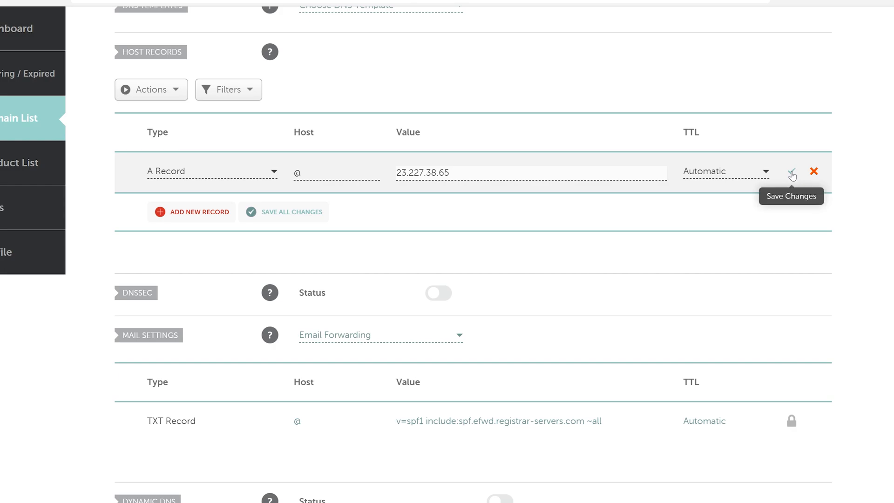
{"action": "left_click", "coordinate": [791, 171]}
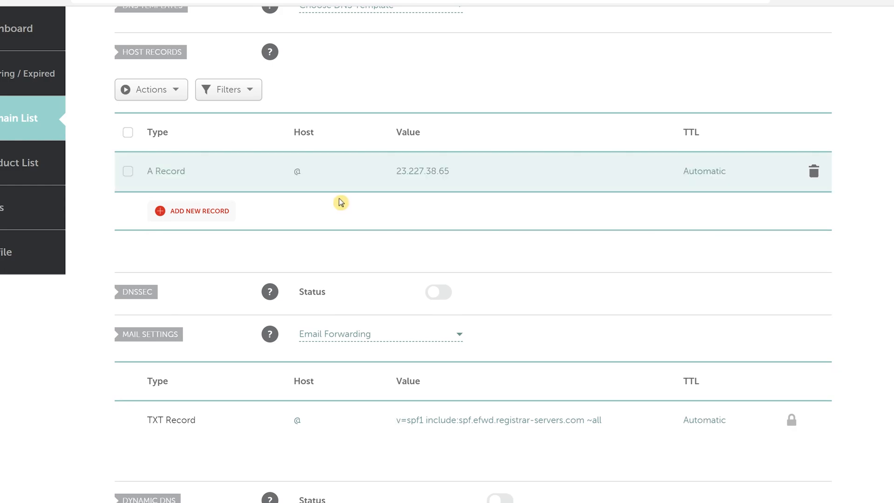
{"action": "mouse_move", "coordinate": [225, 212]}
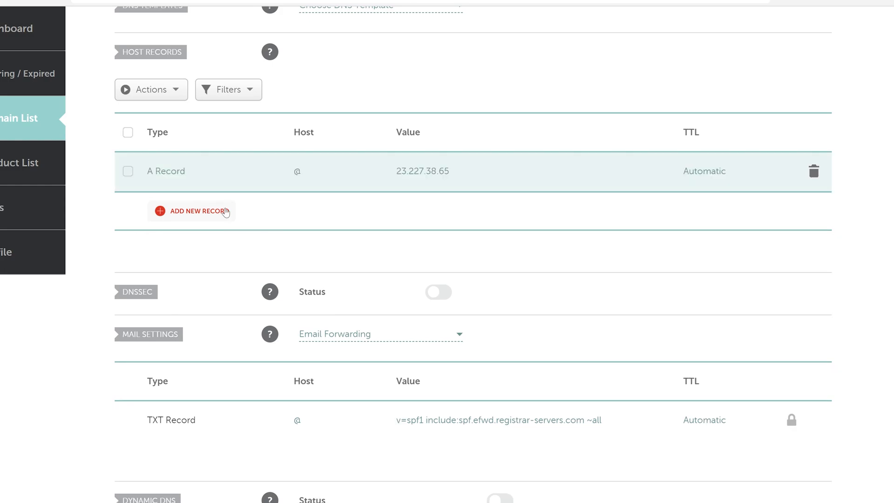
Create and save a CNAME Record with host www targeting shops.myshopify.com.
{"action": "left_click", "coordinate": [191, 211]}
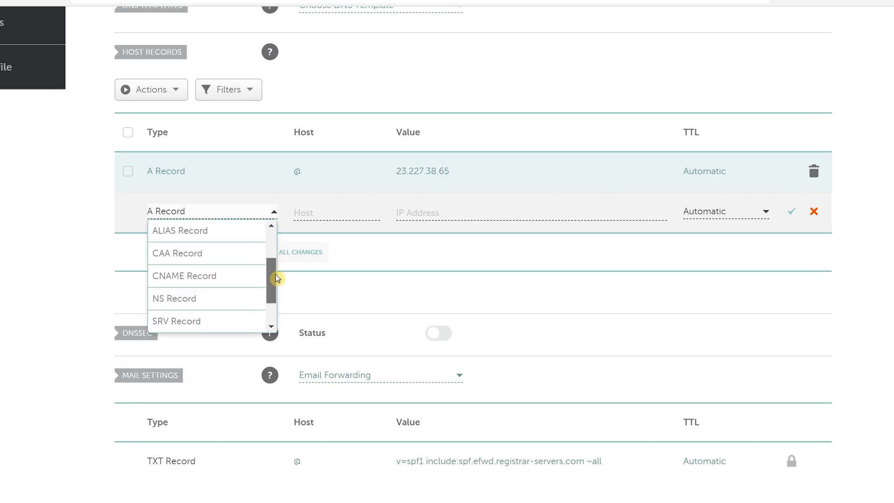
{"action": "left_click", "coordinate": [185, 276]}
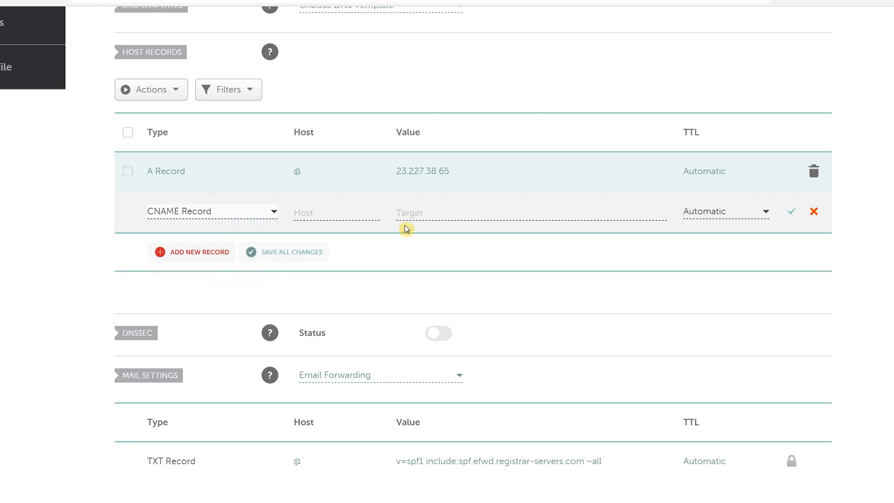
{"action": "left_click", "coordinate": [335, 212]}
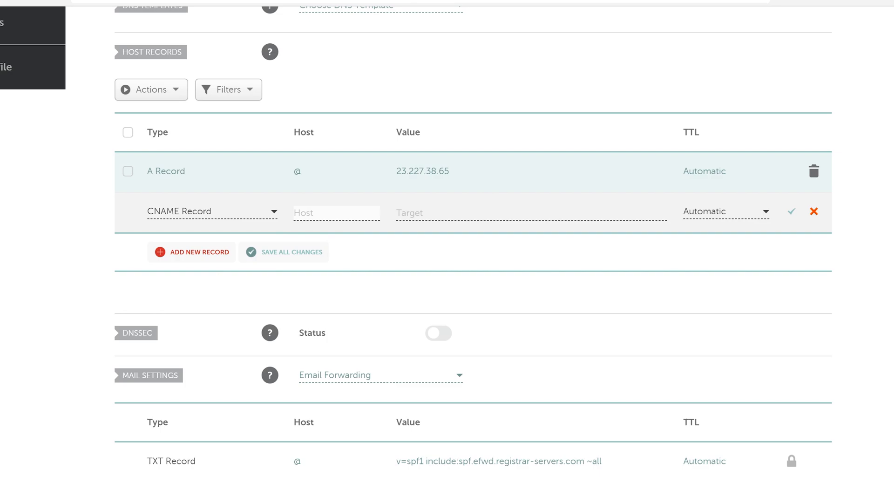
{"action": "type", "text": "www"}
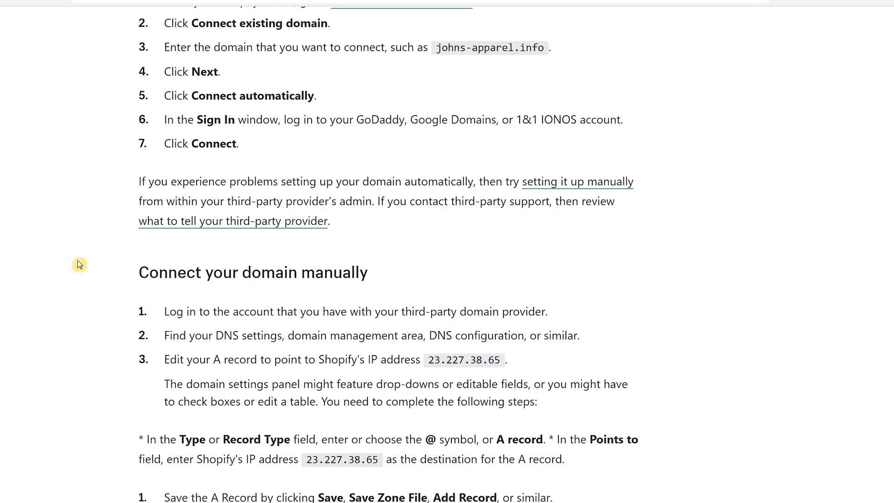
{"action": "scroll", "scroll_direction": "down", "scroll_amount": 3}
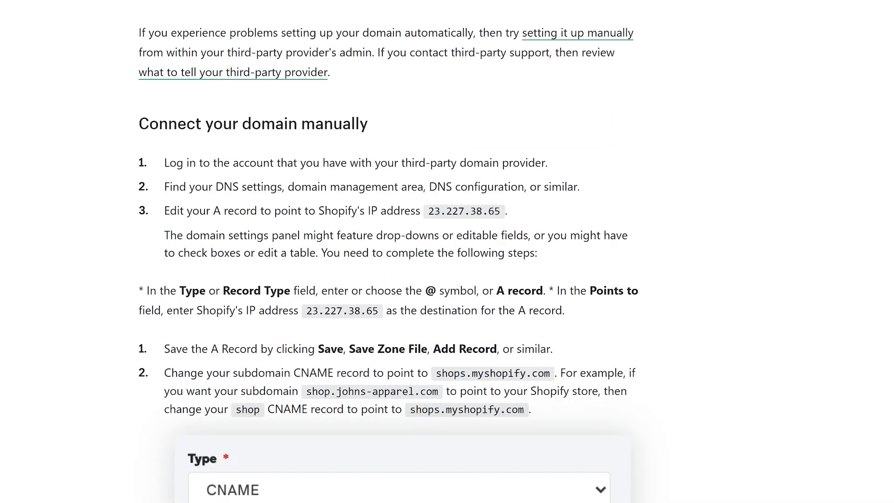
{"action": "double_click", "coordinate": [465, 409]}
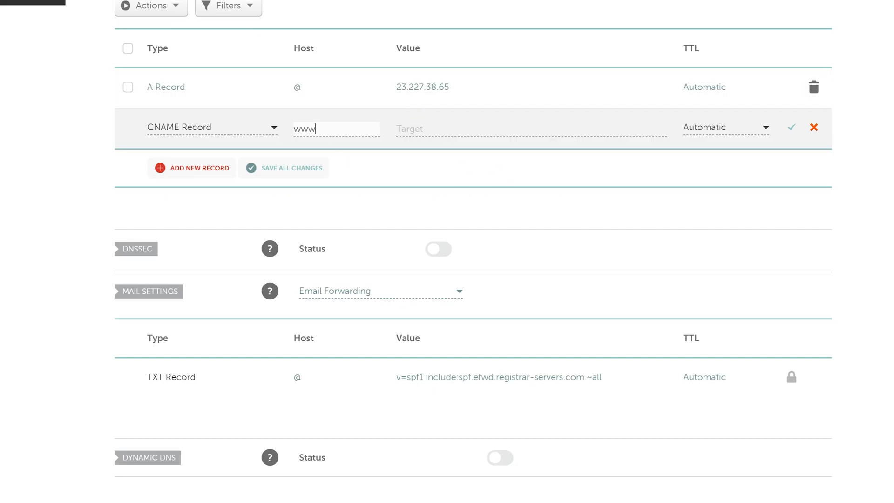
{"action": "type", "text": "shops.myshopify.com"}
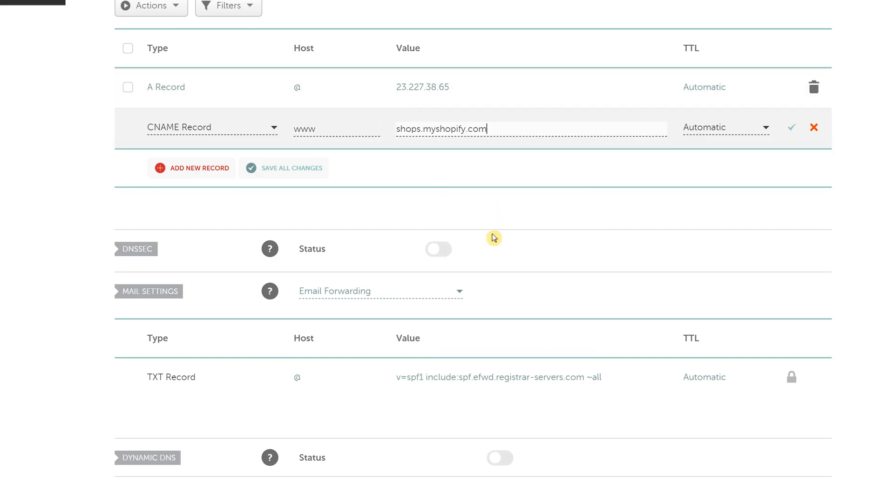
{"action": "mouse_move", "coordinate": [791, 127]}
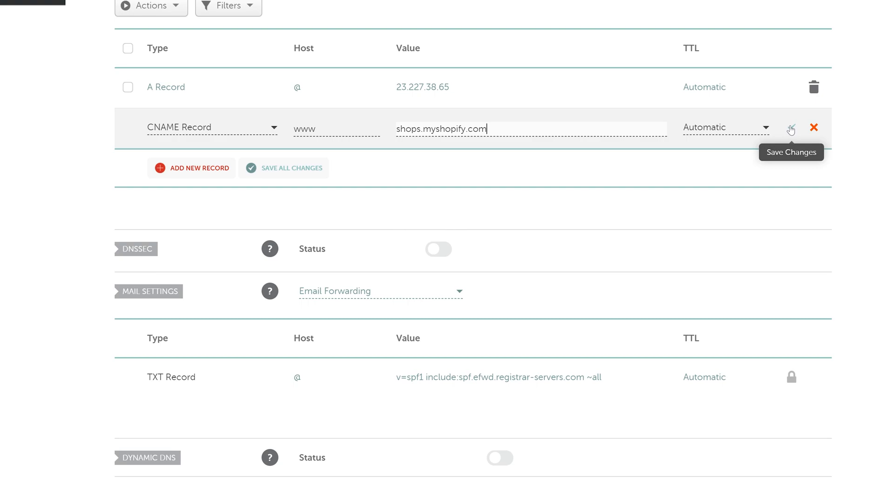
{"action": "left_click", "coordinate": [790, 127]}
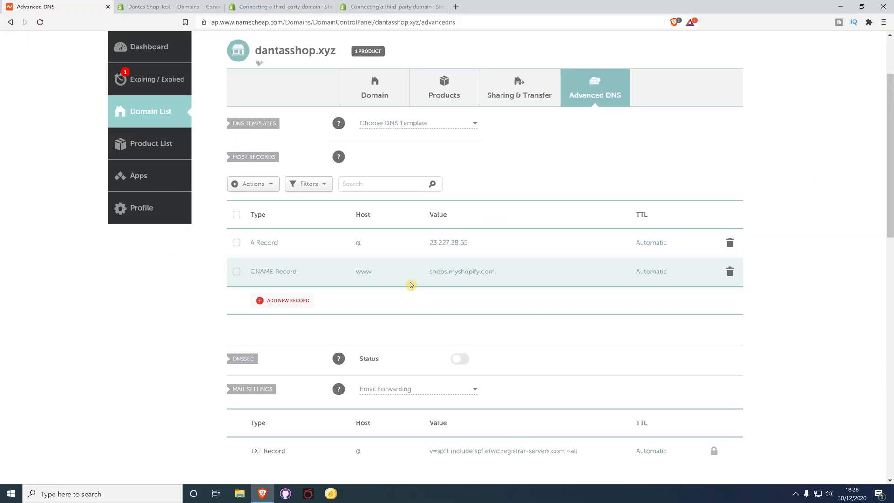
{"action": "left_click", "coordinate": [168, 6]}
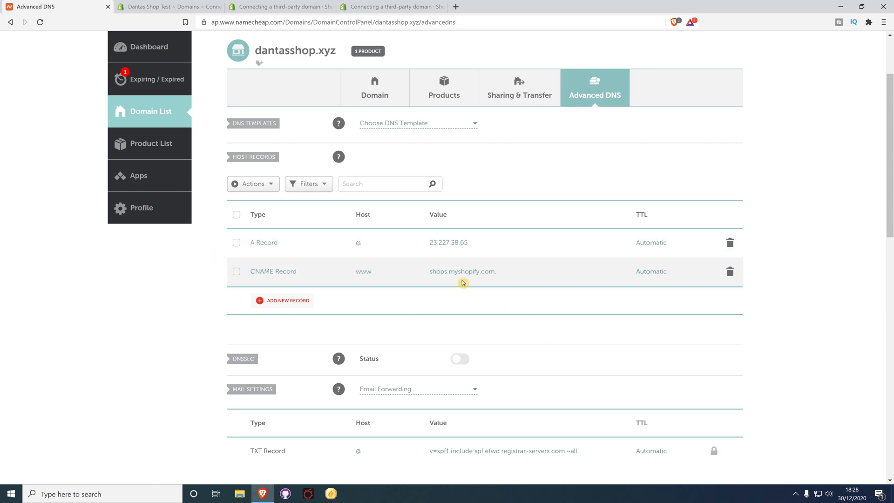
Run Verify connection in Shopify and confirm dantasshop.xyz shows as connected.
{"action": "left_click", "coordinate": [167, 6]}
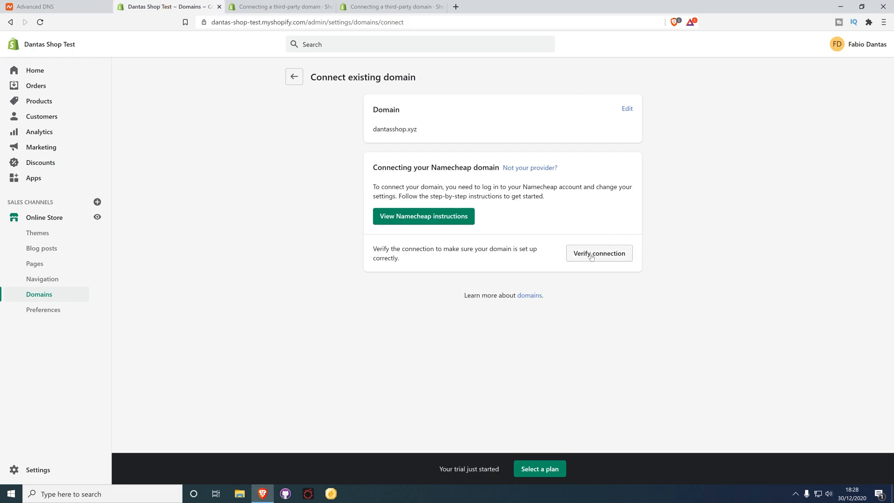
{"action": "left_click", "coordinate": [598, 254]}
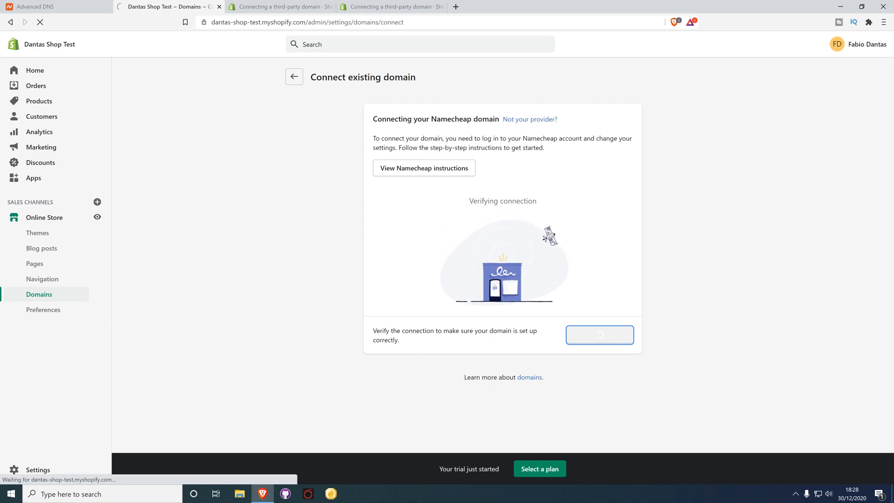
{"action": "left_click", "coordinate": [600, 334]}
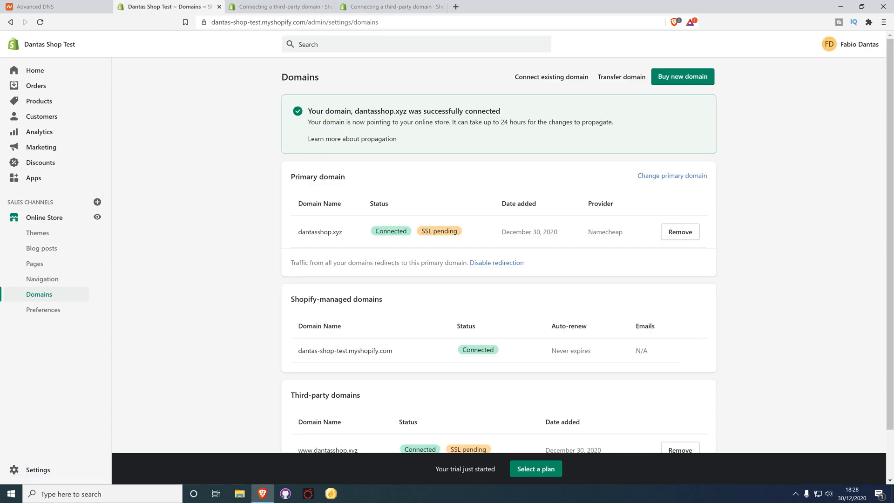
{"action": "left_click_drag", "start_coordinate": [308, 111], "coordinate": [370, 111]}
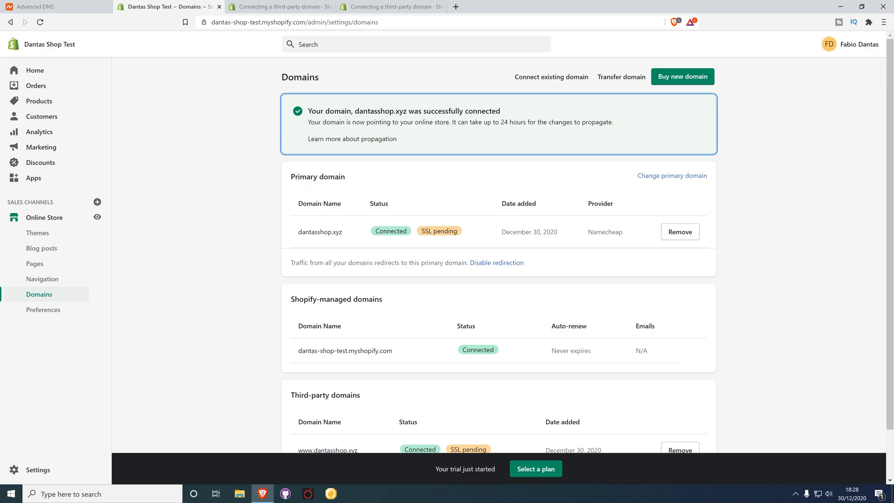
{"action": "double_click", "coordinate": [379, 111]}
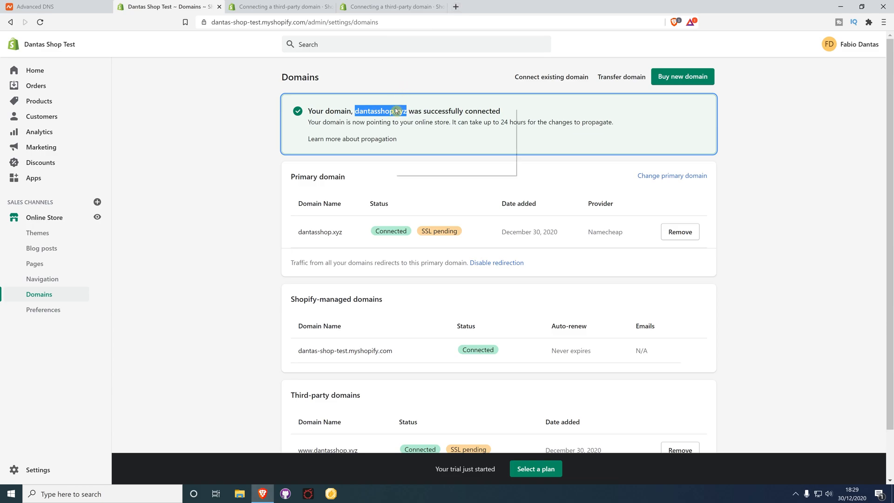
{"action": "left_click", "coordinate": [566, 6]}
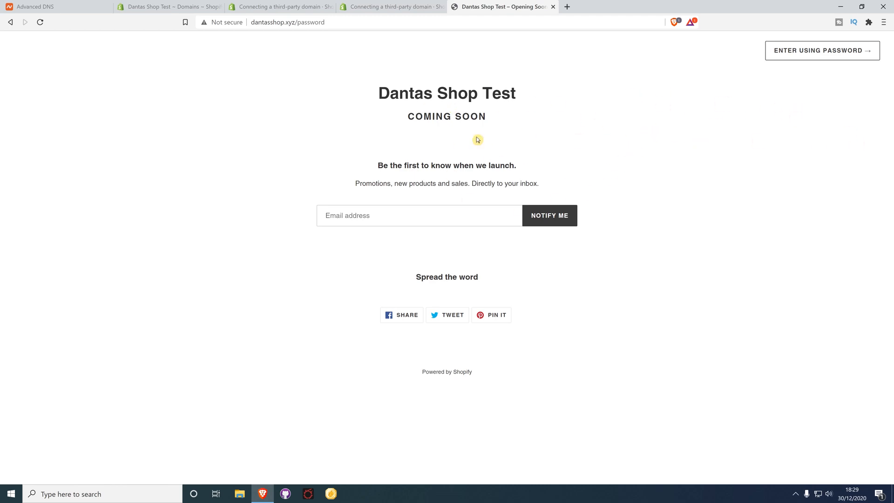
{"action": "mouse_move", "coordinate": [419, 297]}
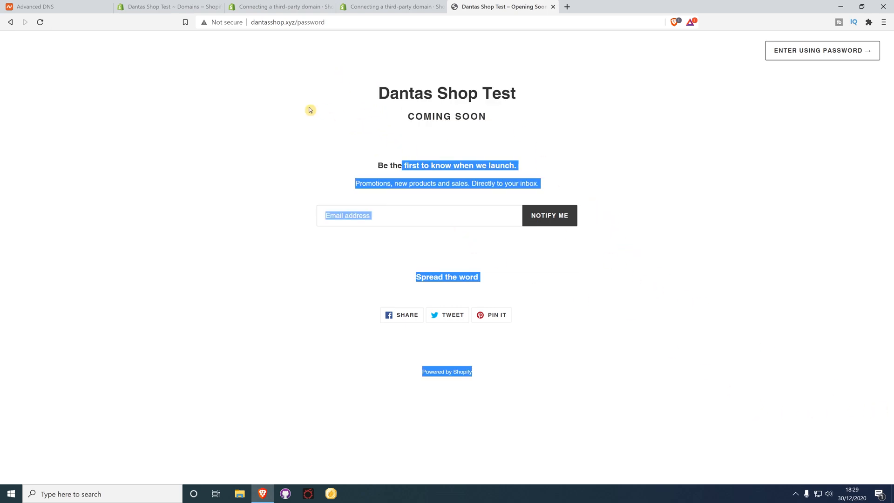
Return to the Advanced DNS page for dantasshop.xyz showing the saved A and CNAME records.
{"action": "left_click", "coordinate": [221, 10]}
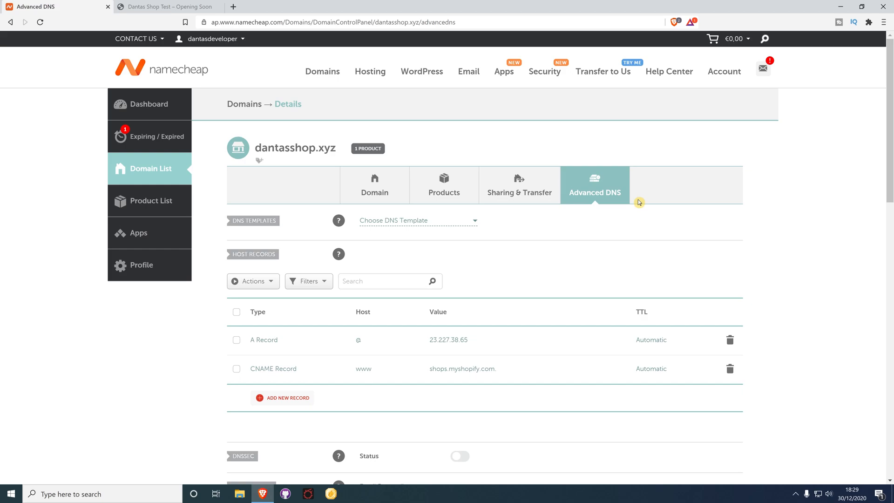
{"action": "mouse_move", "coordinate": [3, 244]}
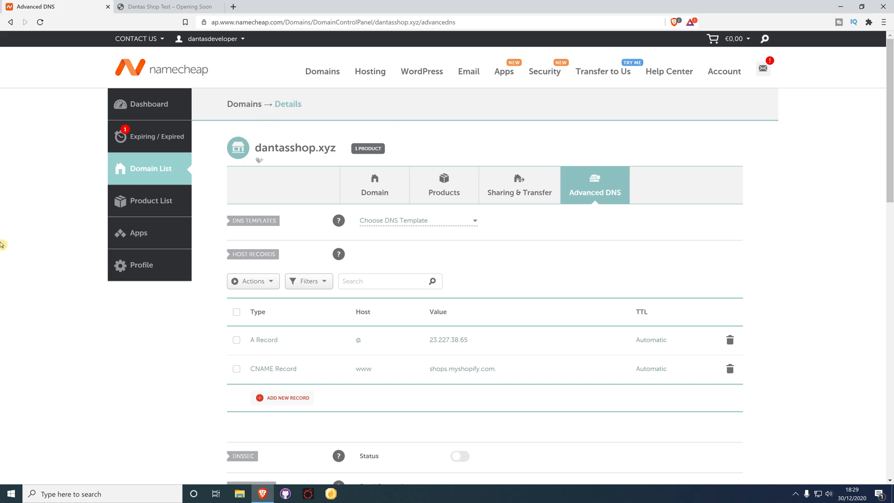
{"action": "scroll", "scroll_direction": "down", "scroll_amount": 3}
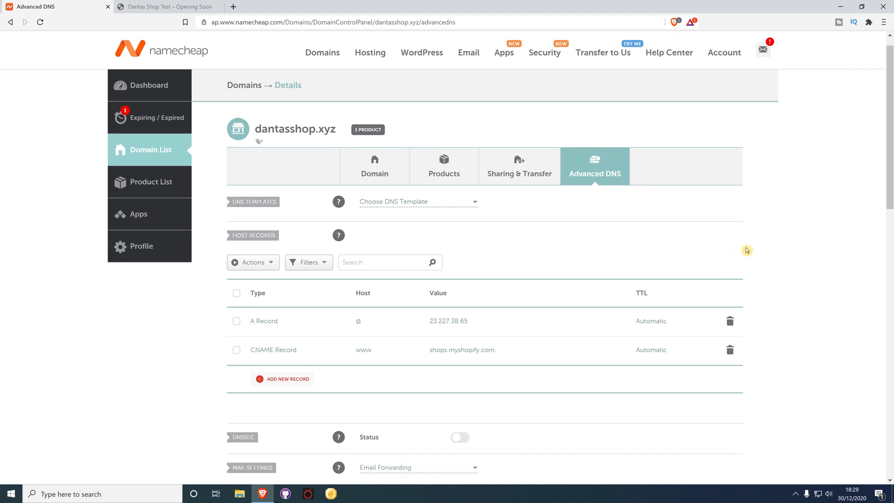